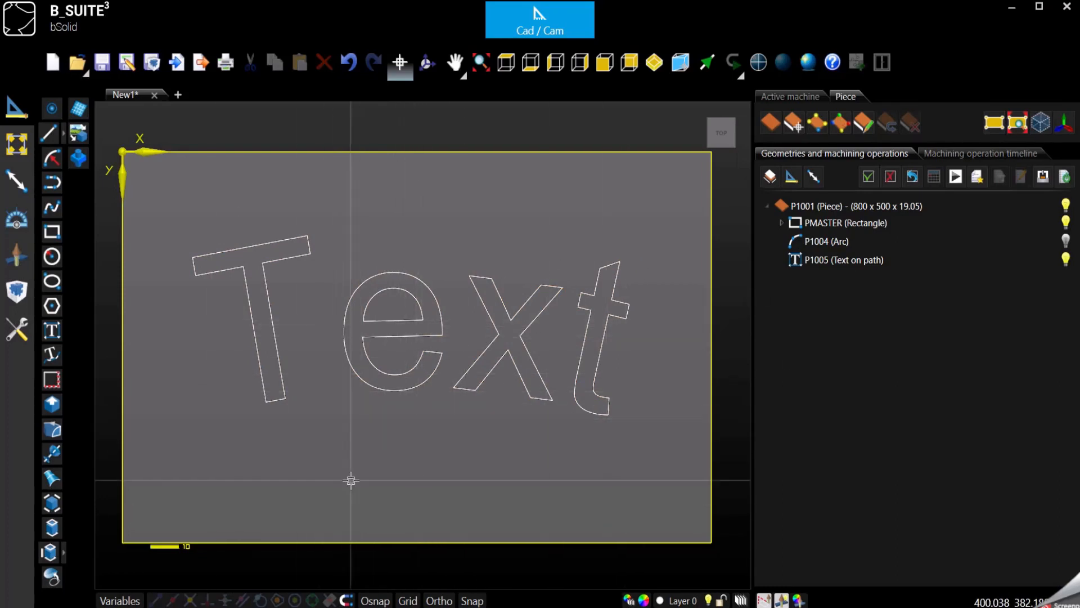
Step: Select the P1005 text-on-path outline of the word 'Text' as the geometry to machine
left_click(842, 260)
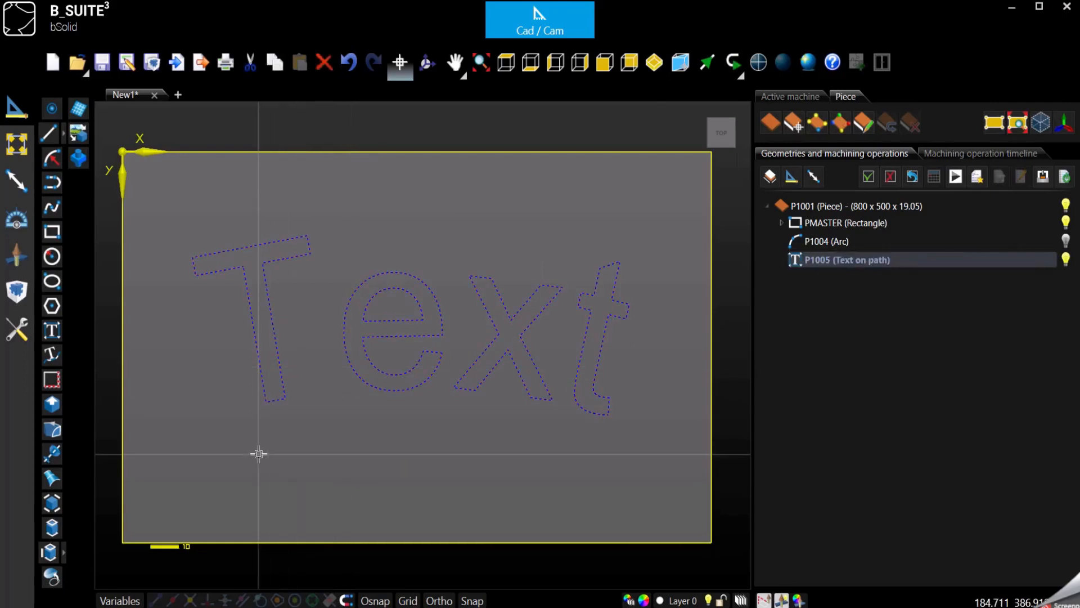
mouse_move(15, 257)
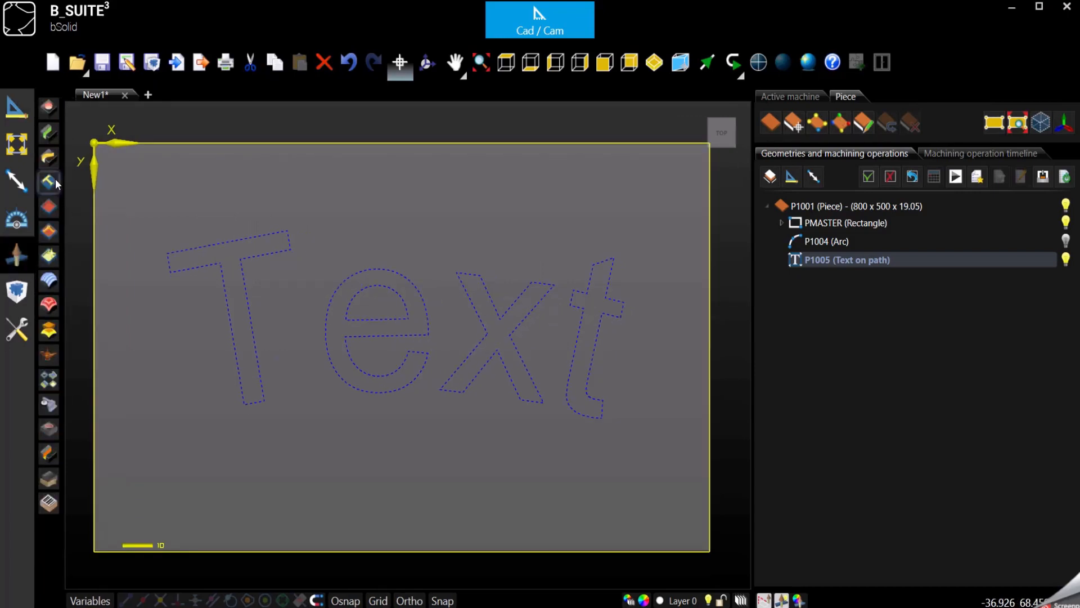
mouse_move(48, 180)
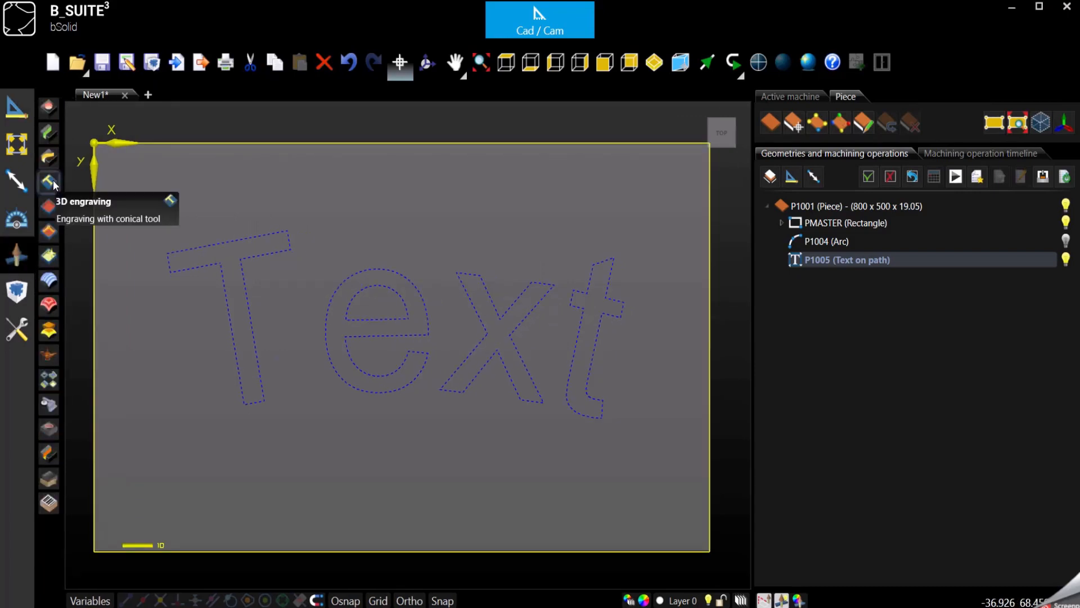
Step: Create a 3D engraving operation and assign the FS_90VBIT V-bit tool
left_click(47, 180)
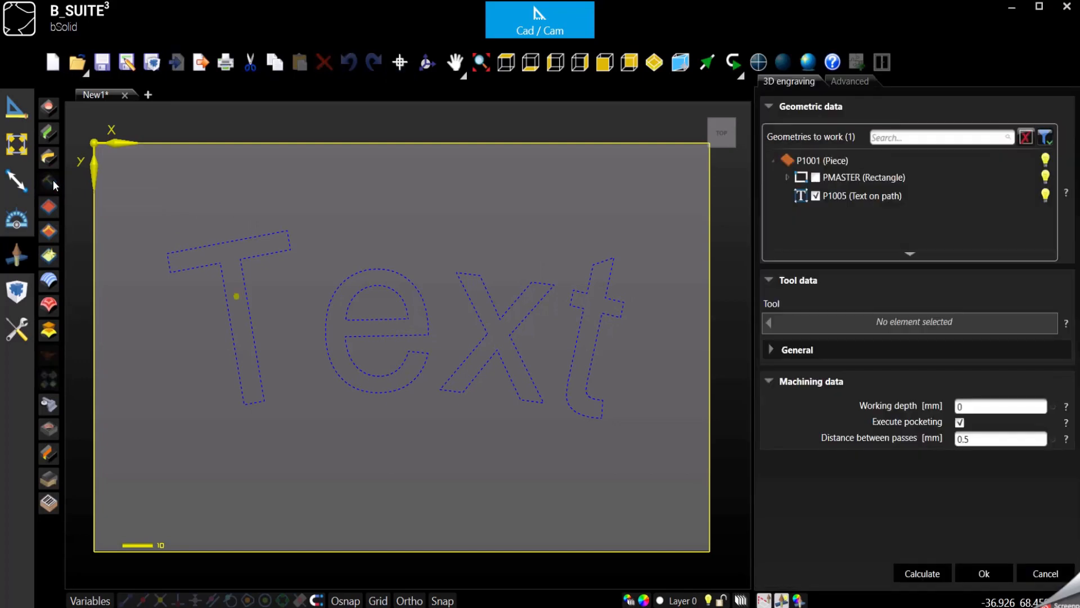
mouse_move(226, 300)
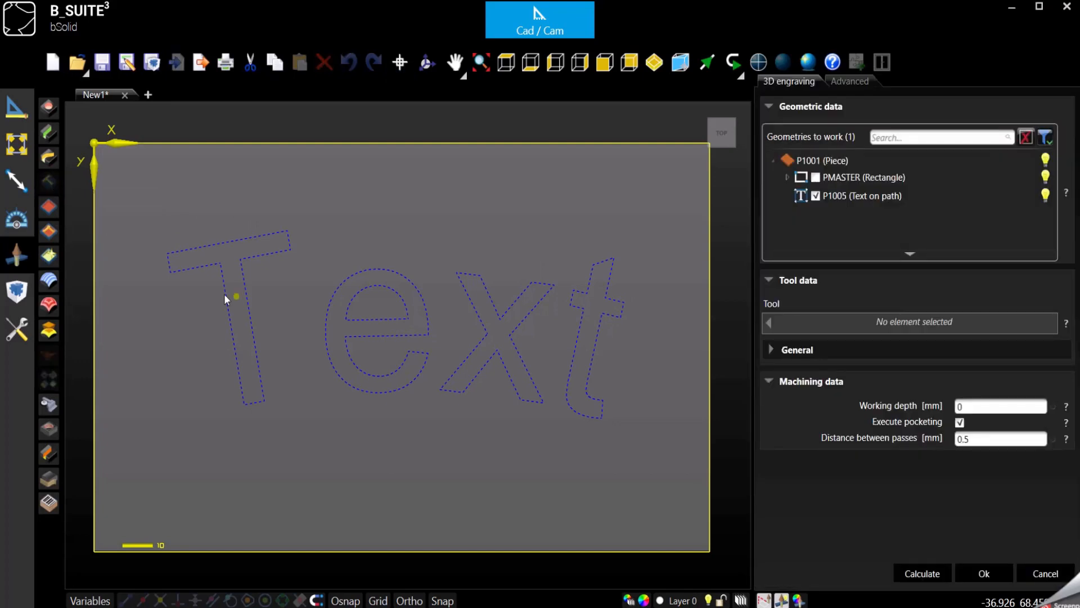
left_click(863, 177)
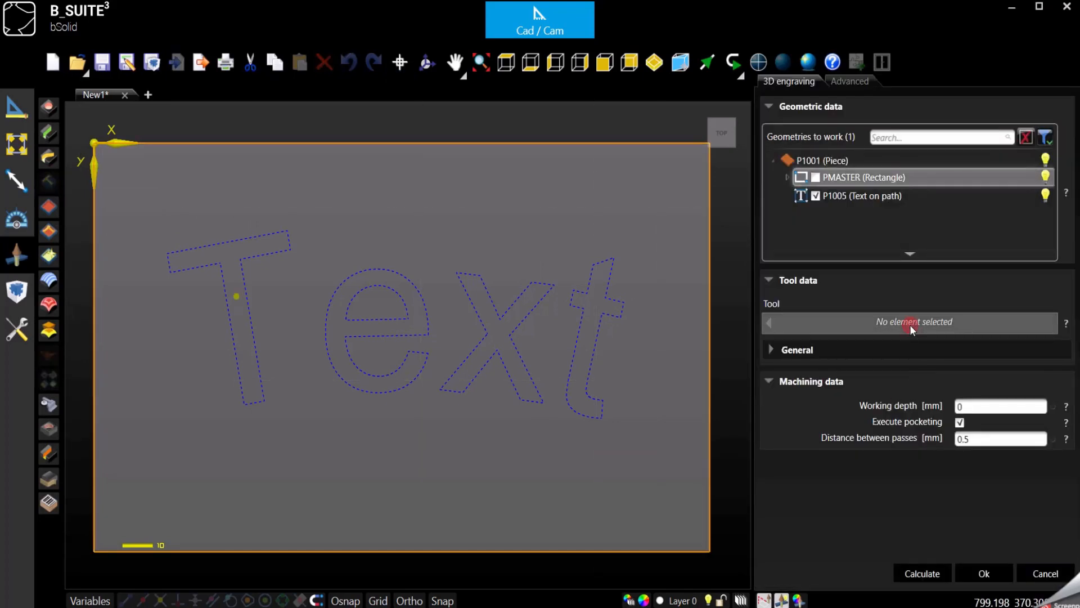
left_click(914, 322)
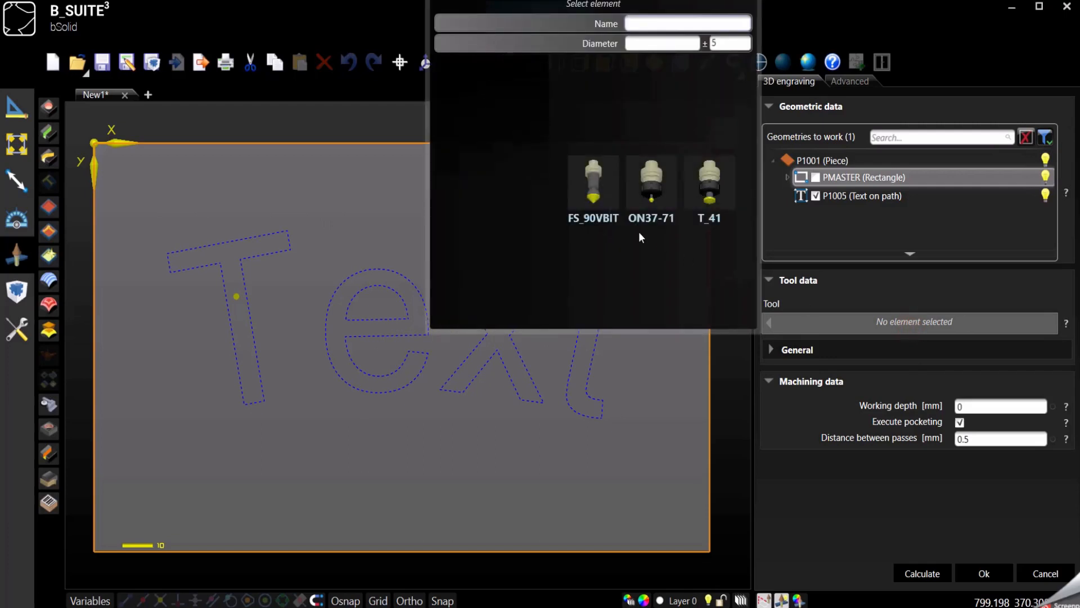
left_click(593, 183)
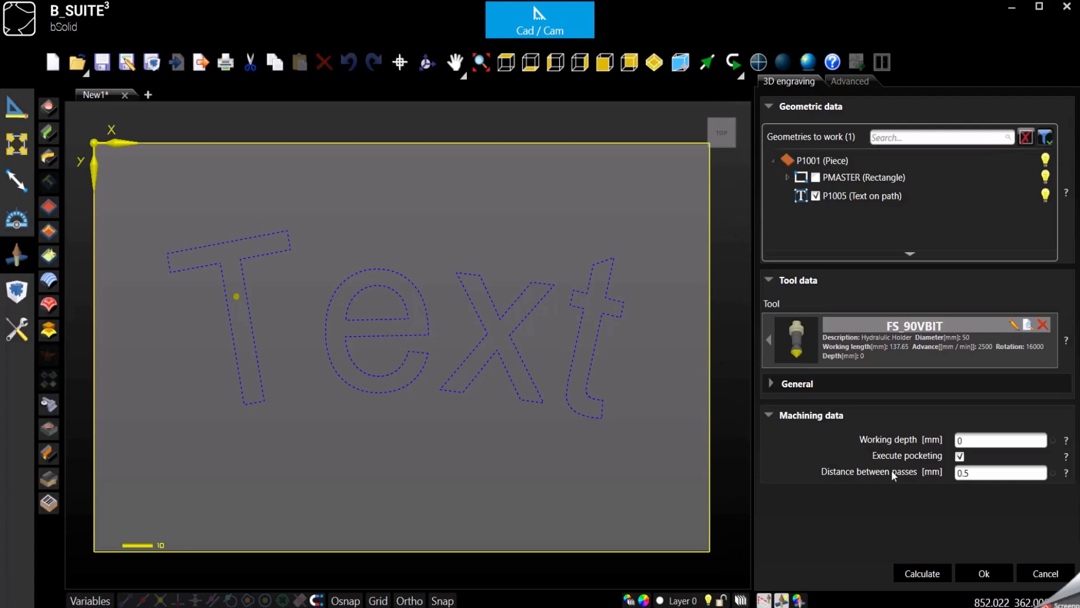
Step: Disable Execute pocketing and enter an 18 mm working depth
left_click(960, 456)
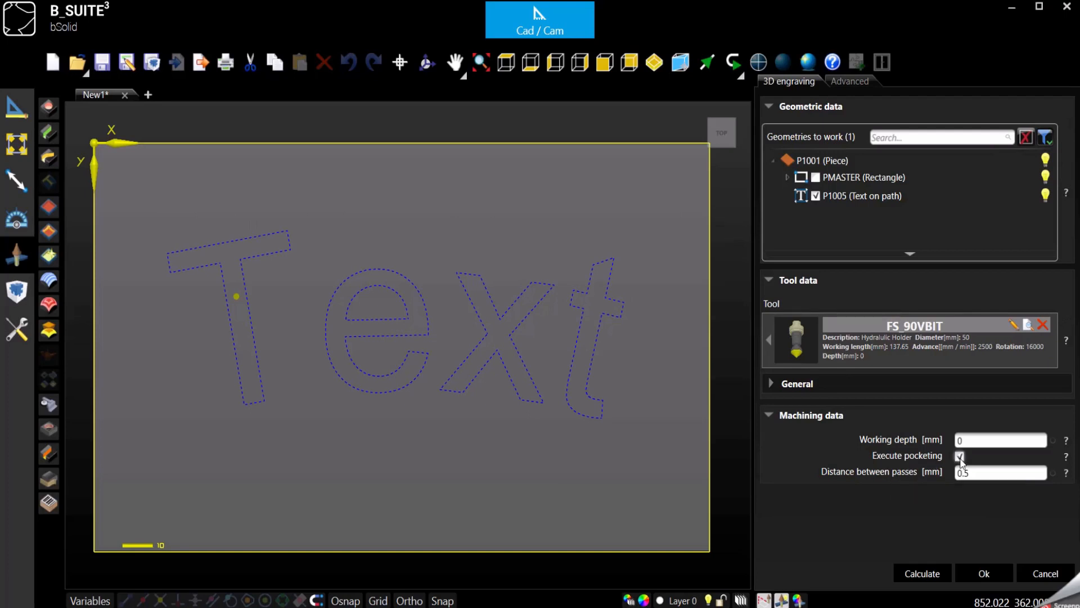
left_click(961, 456)
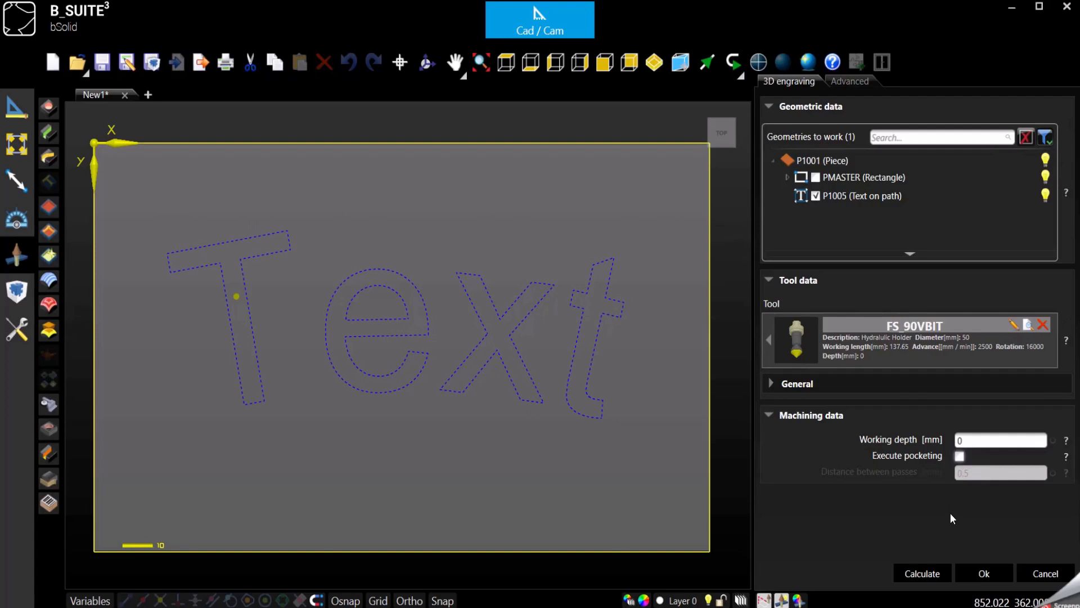
mouse_move(955, 518)
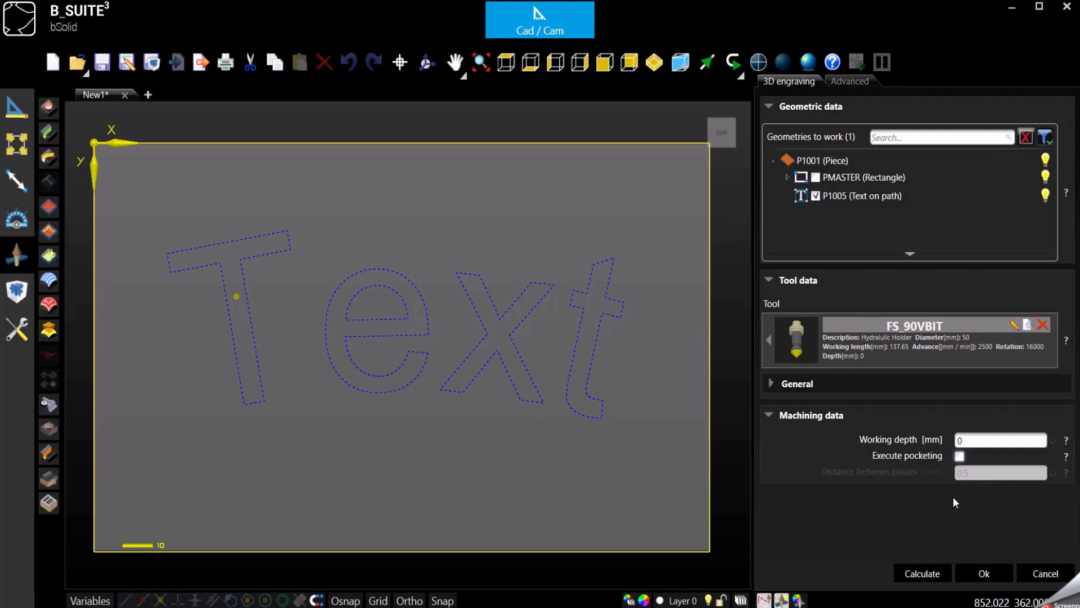
left_click(975, 440)
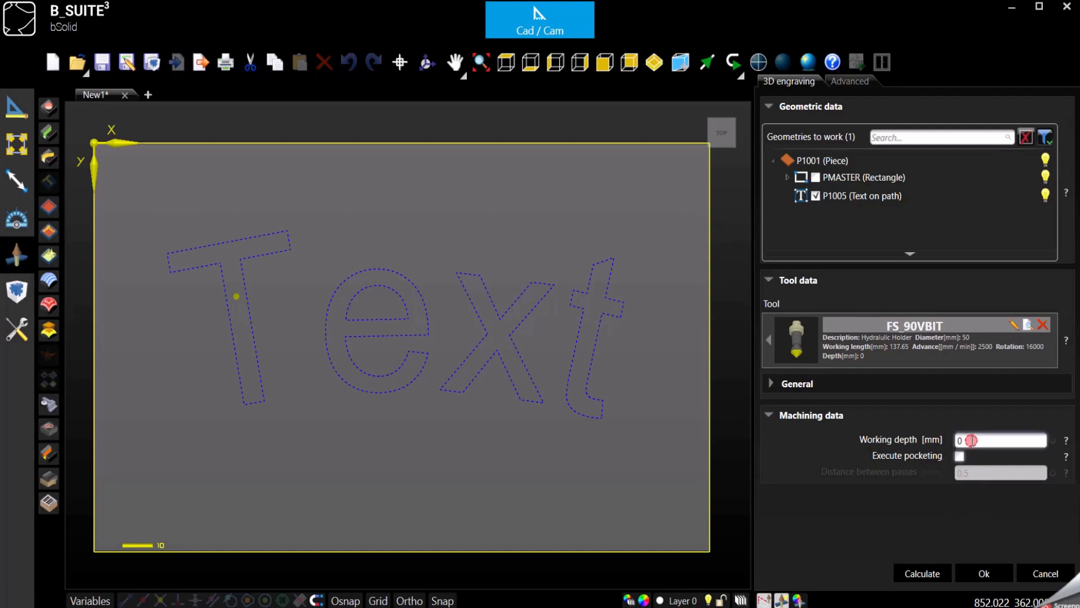
left_click(974, 439)
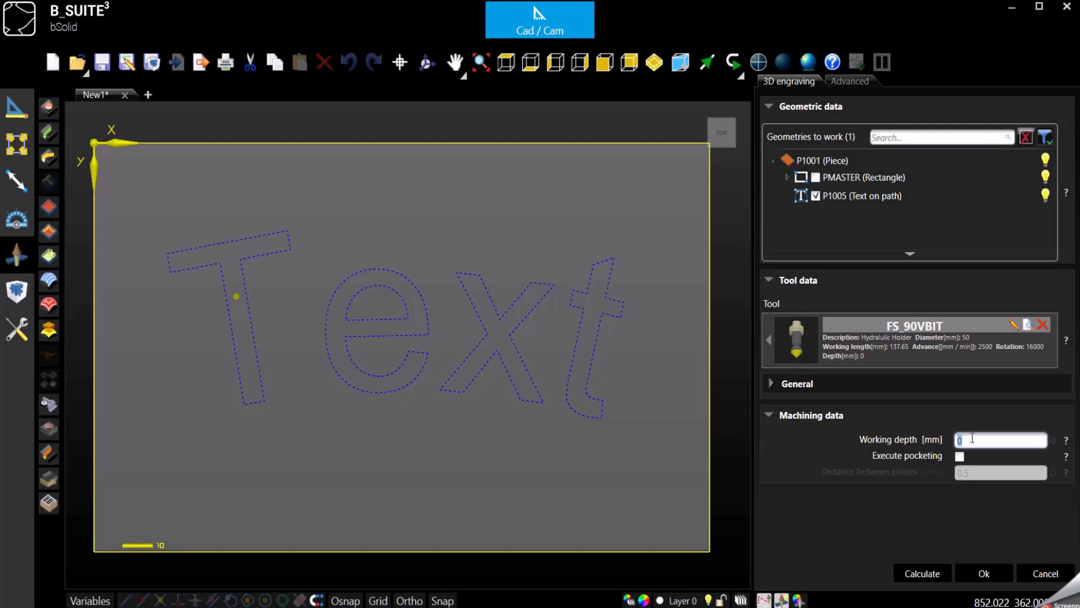
mouse_move(899, 514)
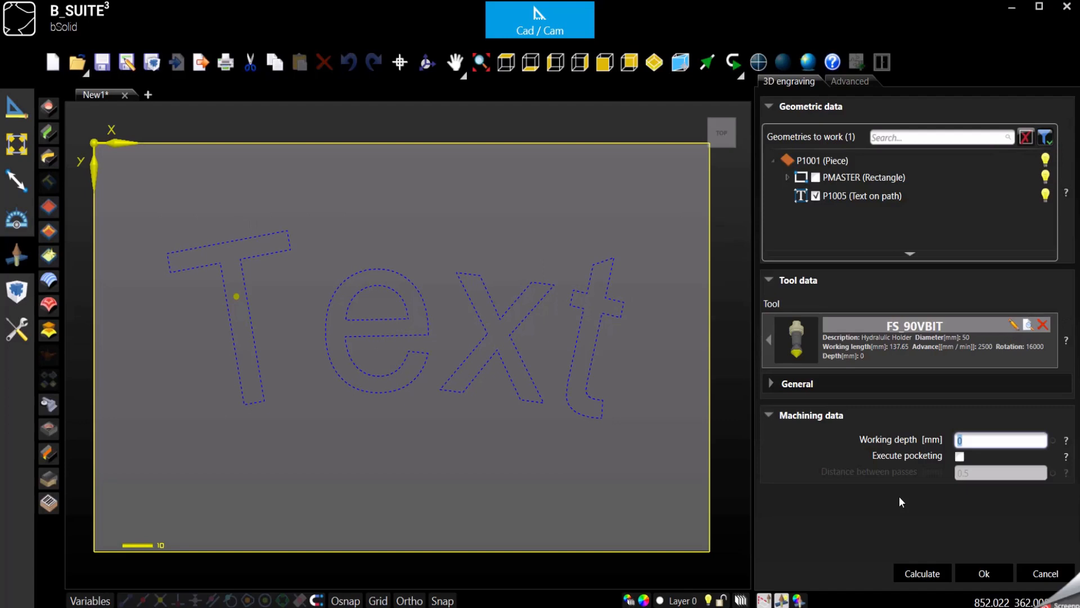
type("18")
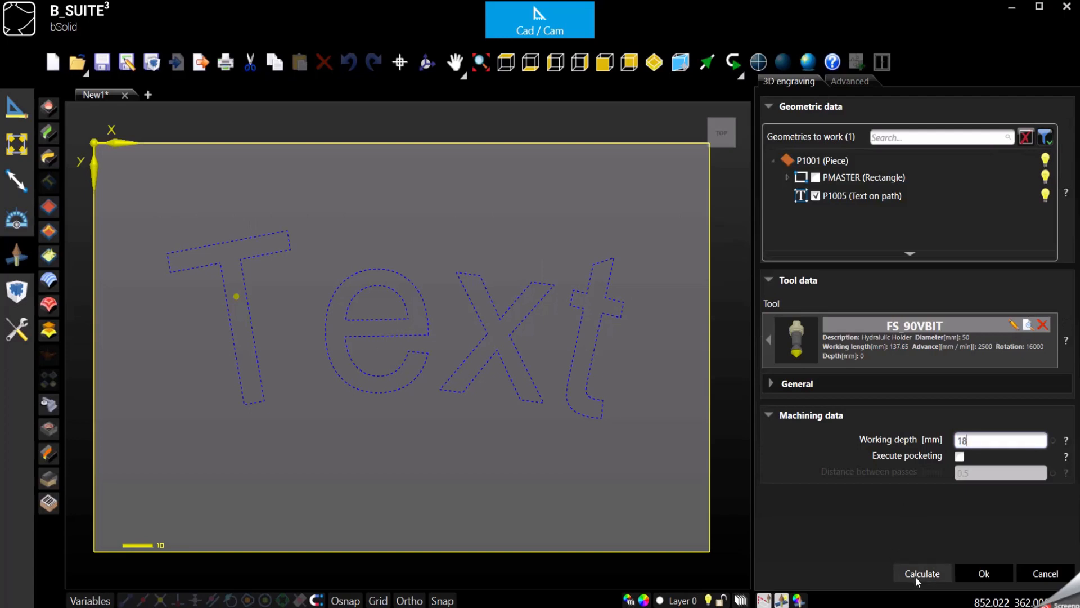
Step: Calculate the FS_90VBIT engraving toolpath and save it as operation P1007
left_click(923, 573)
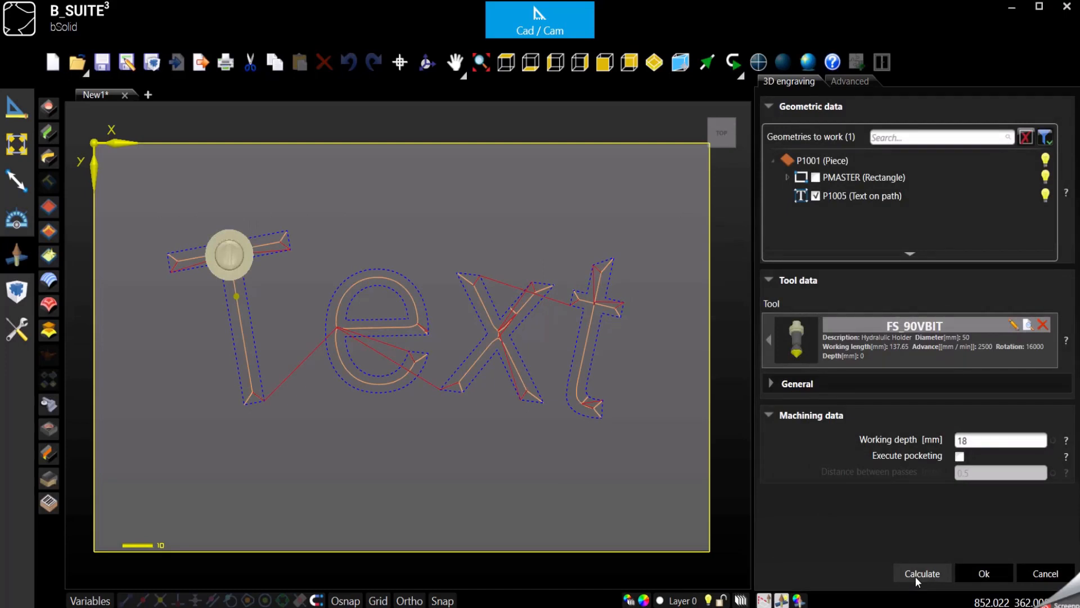
left_click(984, 572)
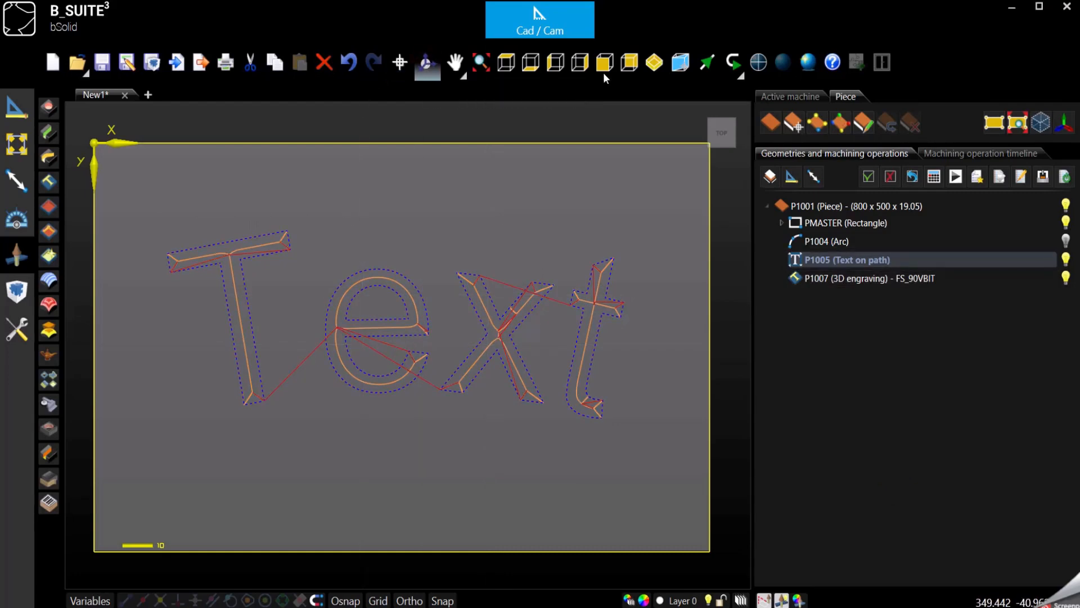
mouse_move(606, 81)
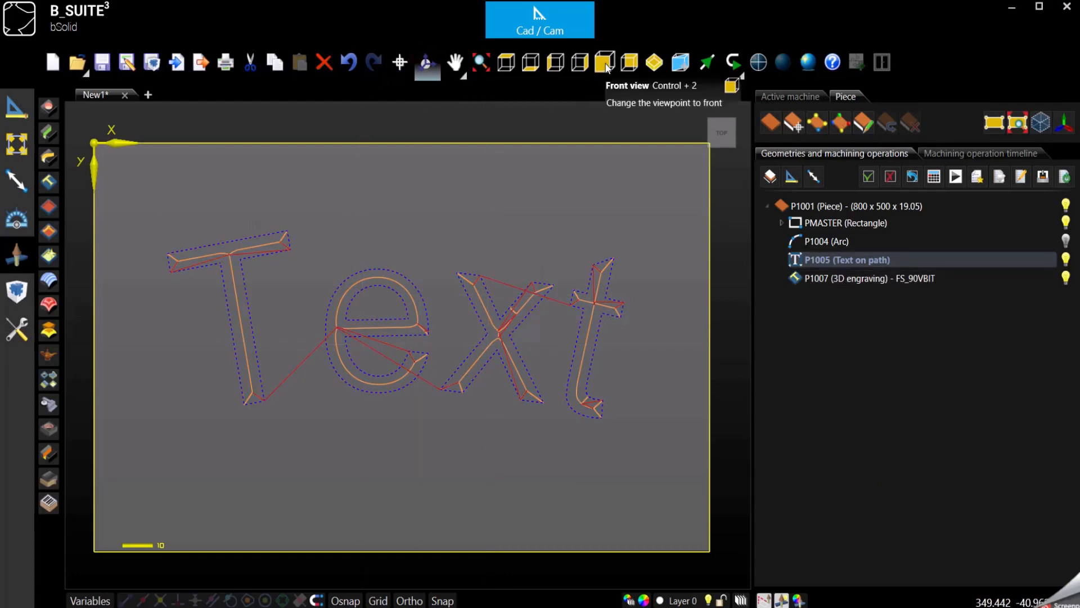
Step: Check the engraving depths in front view, then launch the P1007 machining simulation
left_click(603, 62)
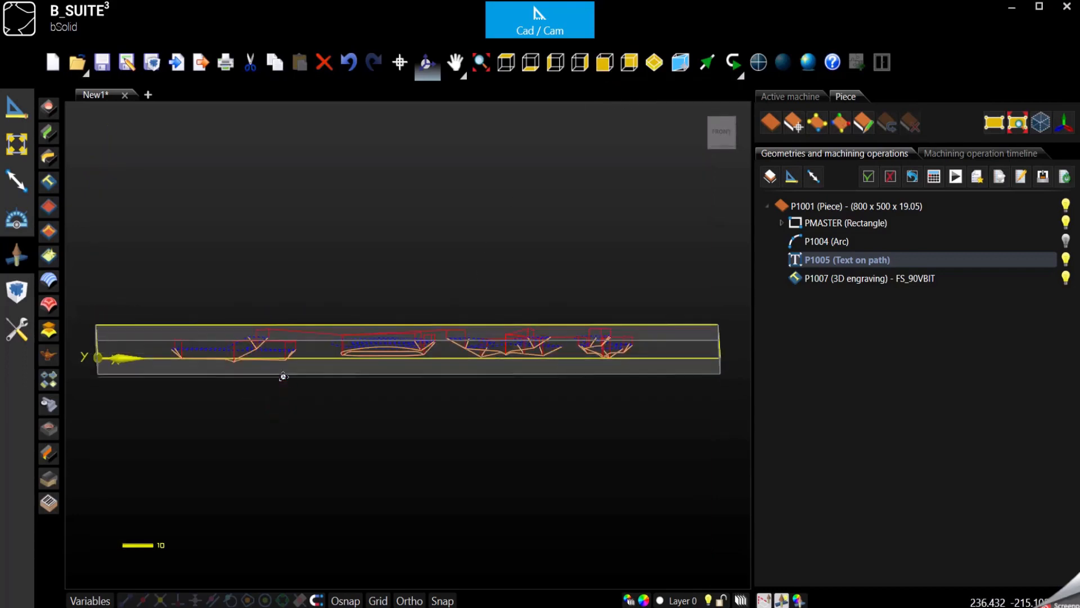
left_click(605, 62)
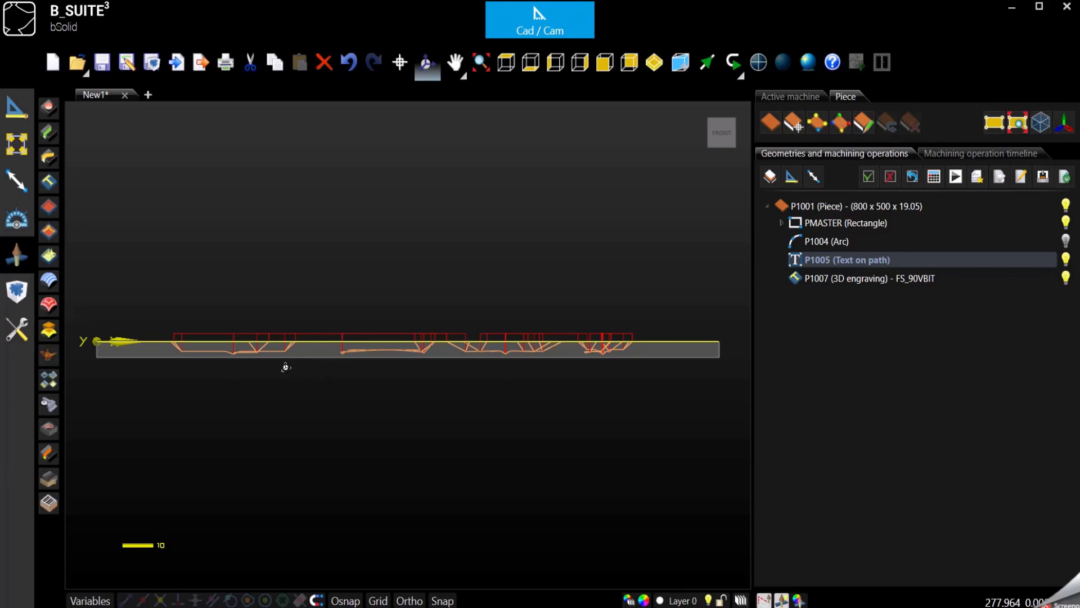
mouse_move(223, 381)
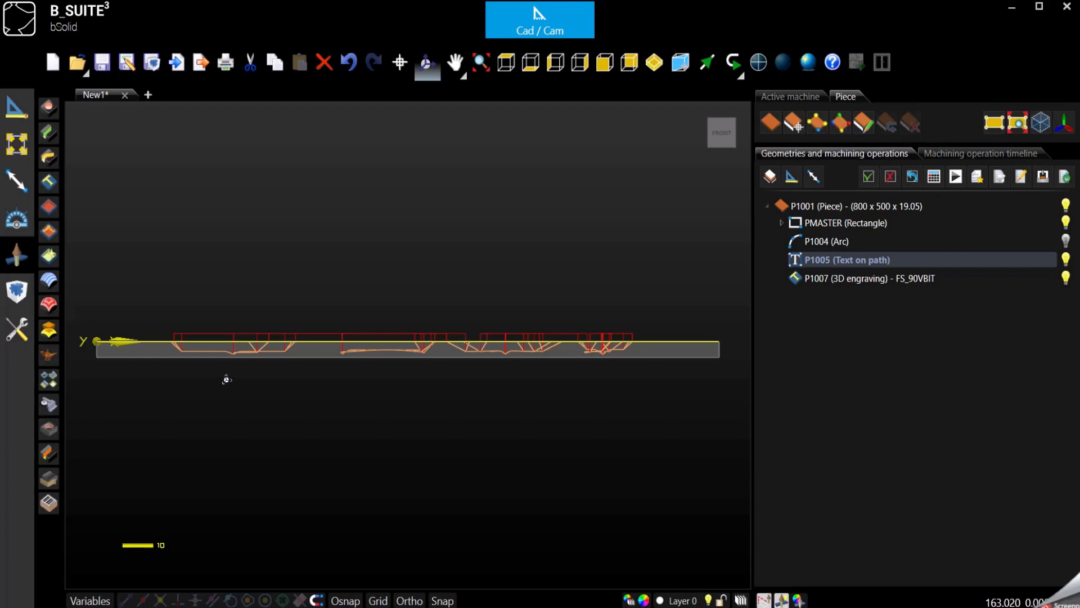
left_click(653, 62)
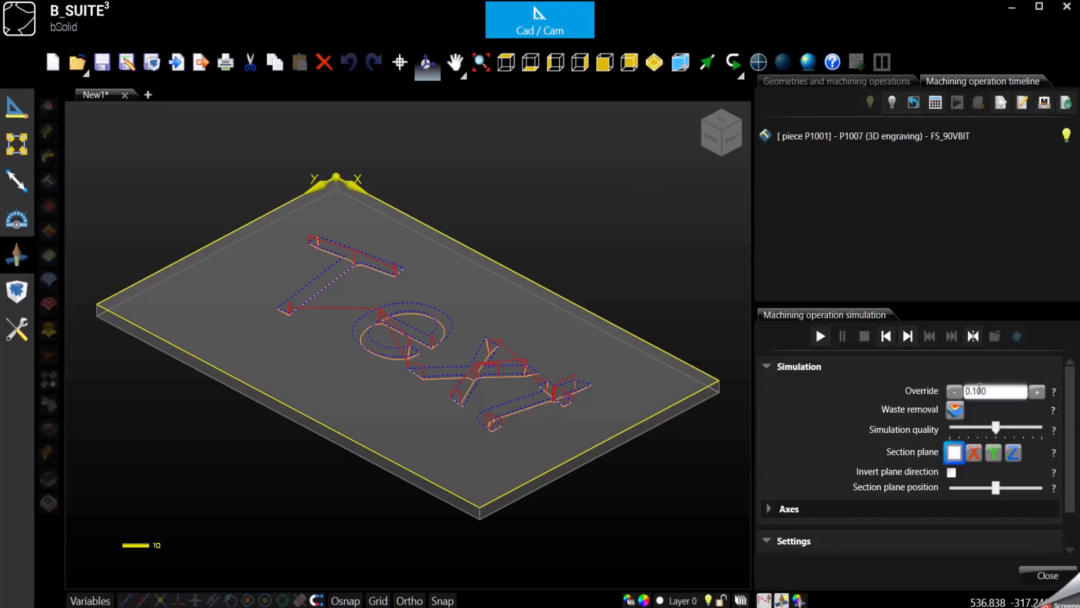
Step: Play the V-bit carving of 'Text' to completion, stop it, and close the simulation
left_click(820, 336)
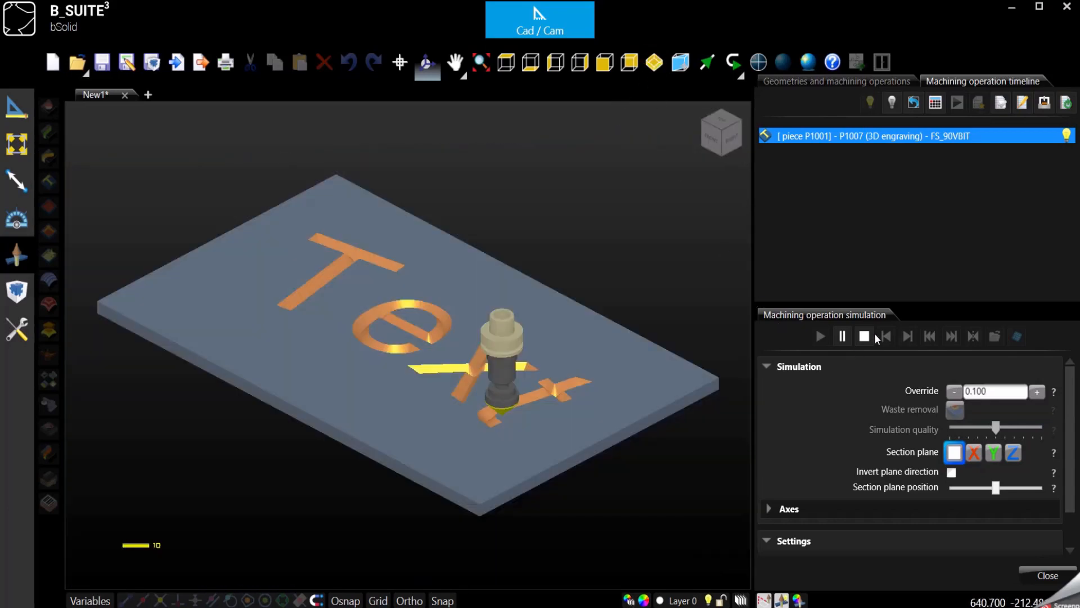
left_click(864, 336)
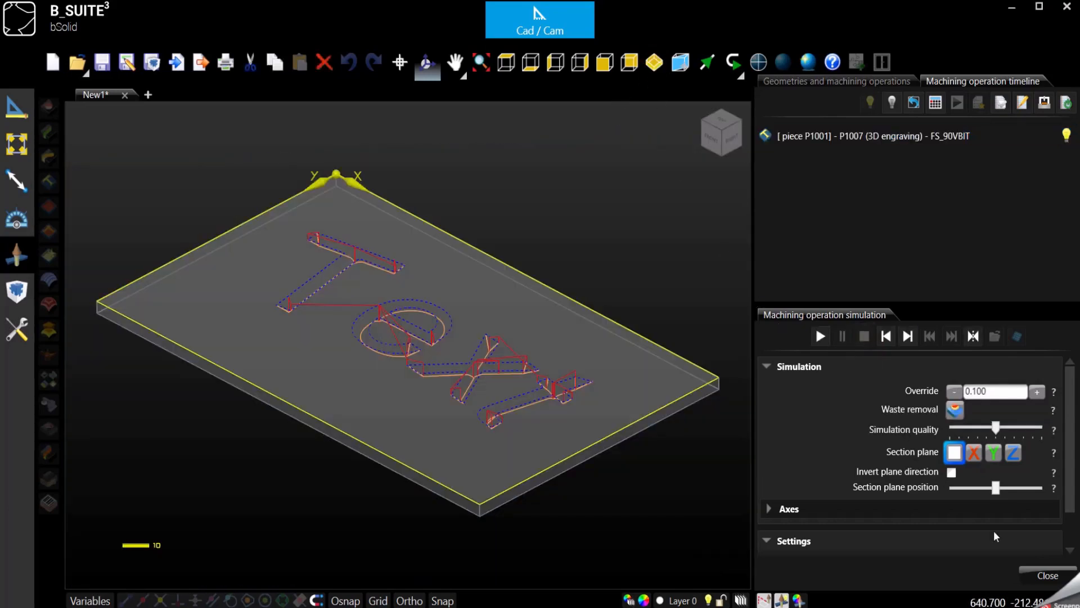
left_click(835, 81)
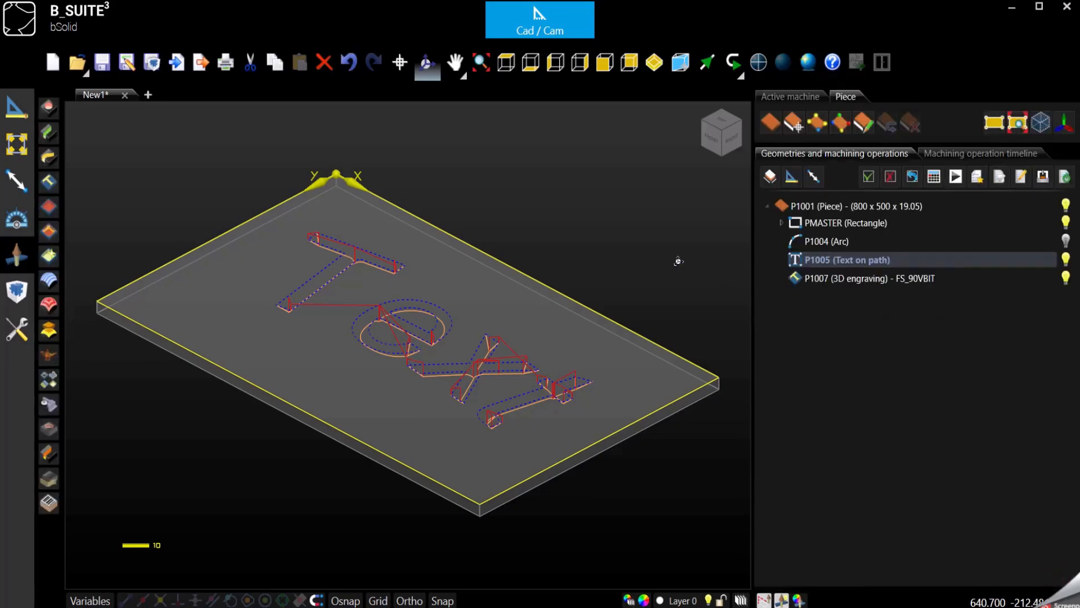